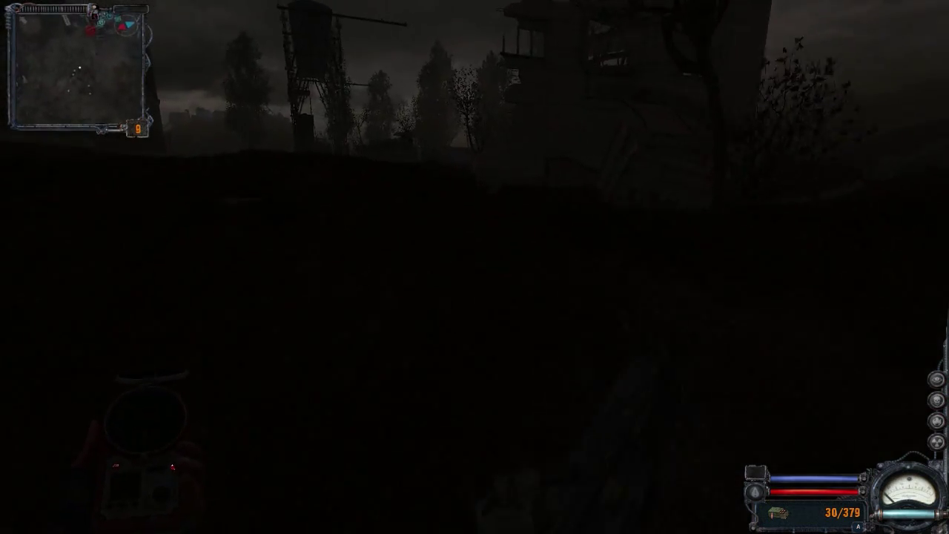
mouse_move(474, 267)
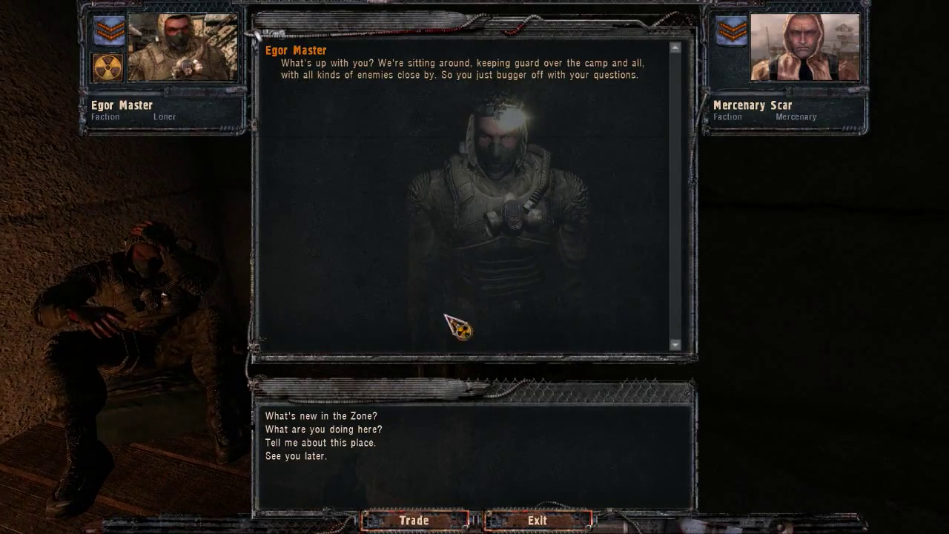
Open the trade screen with Egor Master to view his rifle, artifacts and supplies, then close it.
click(413, 520)
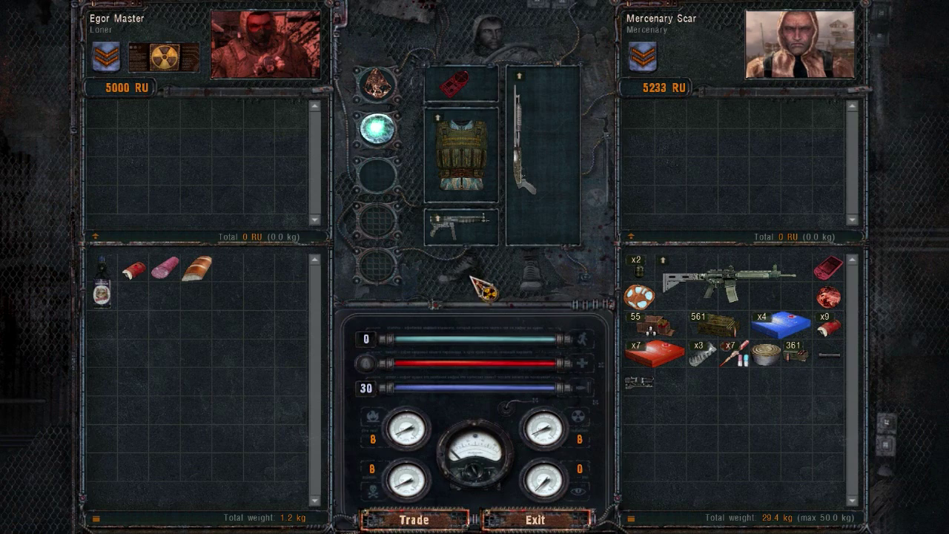
click(530, 517)
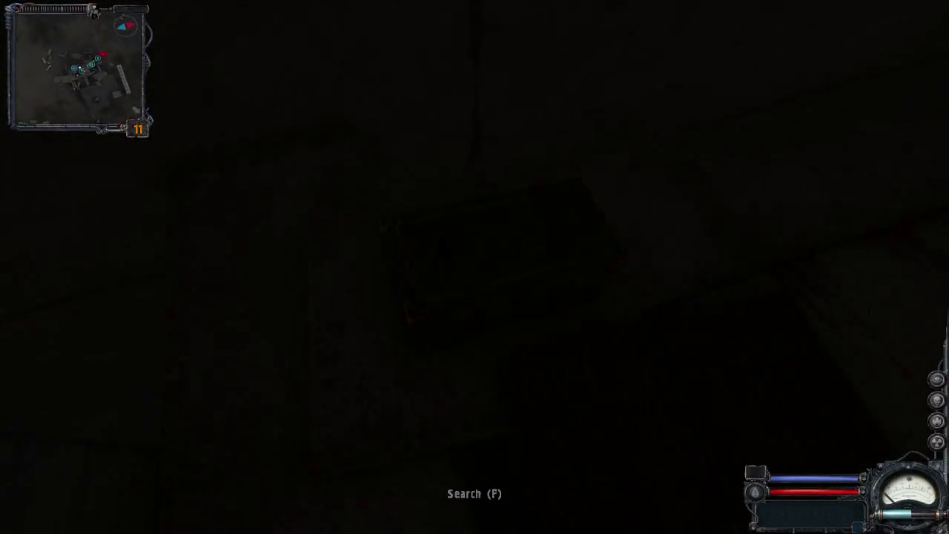
Search Scar's body, viewing his rifle, shotgun, armour and supplies, then exit the loot screen.
key(f)
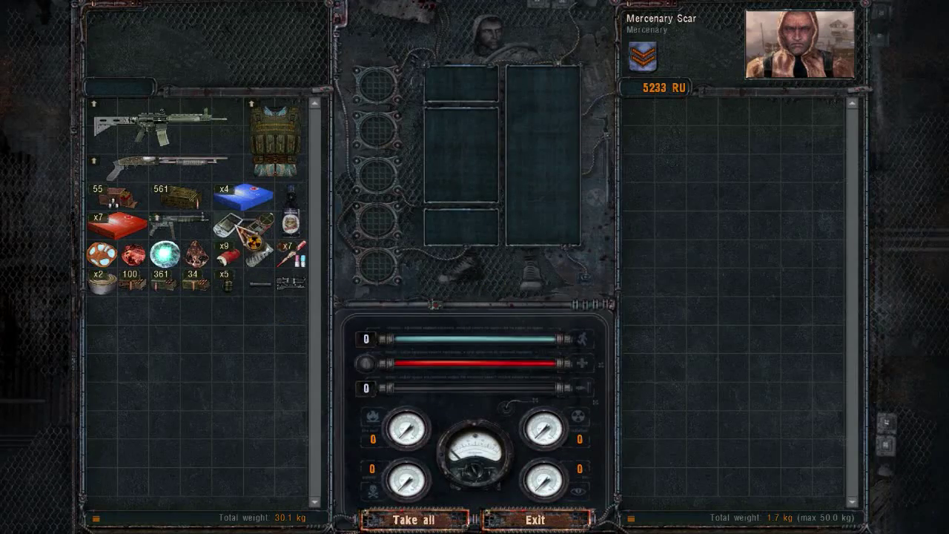
click(539, 516)
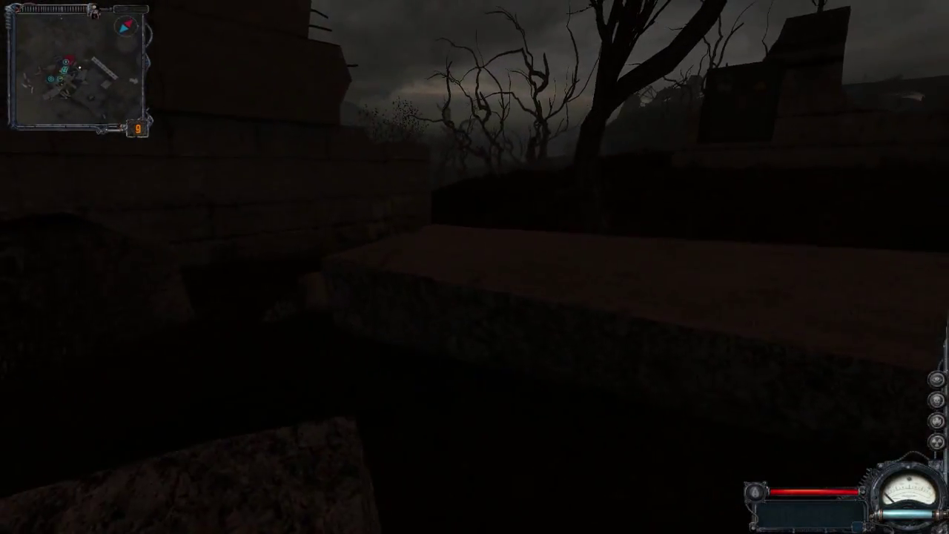
Fight through the camp to another body as new tasks 'Get your items back' and 'Find the stalker group's stash' appear.
key(F6)
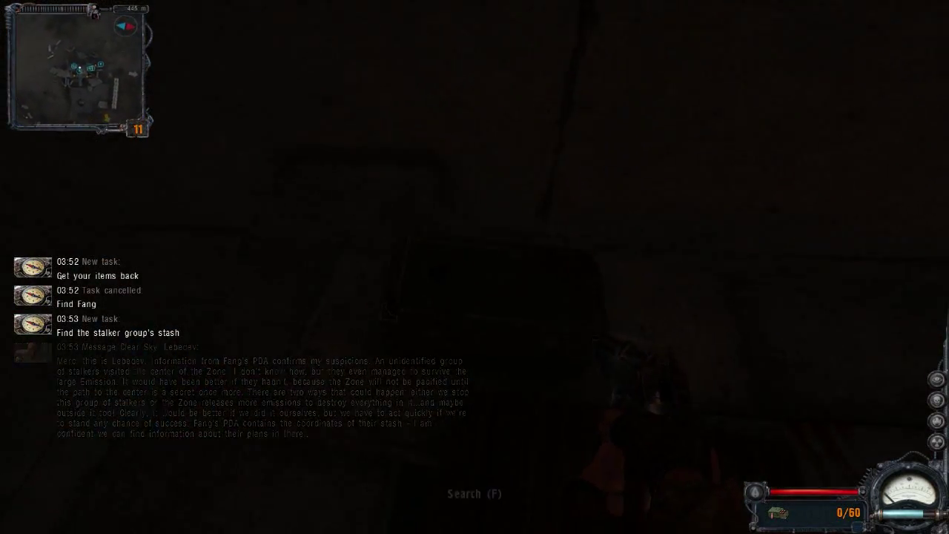
Loot the fallen mercenary, dragging artifacts, medkits, ammo and an SMG into Scar's inventory.
key(f)
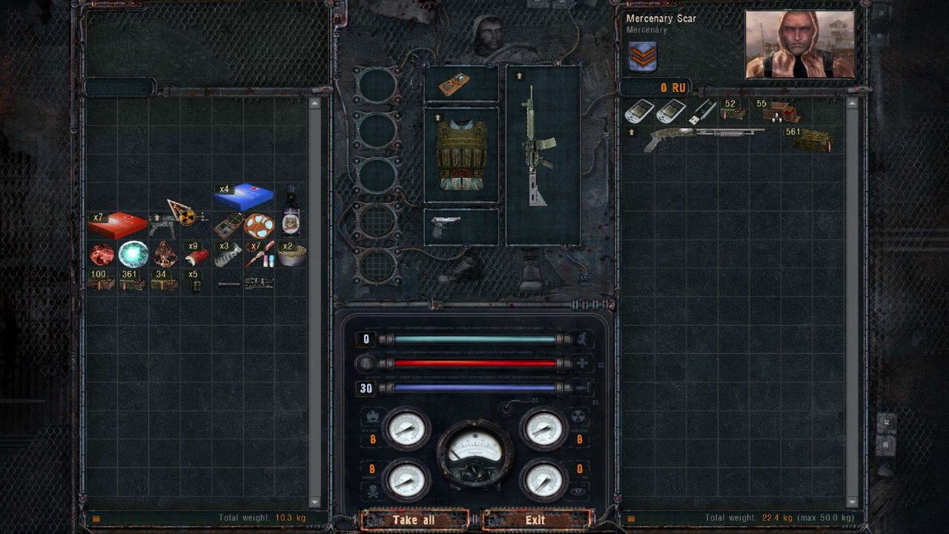
drag(240, 198, 647, 161)
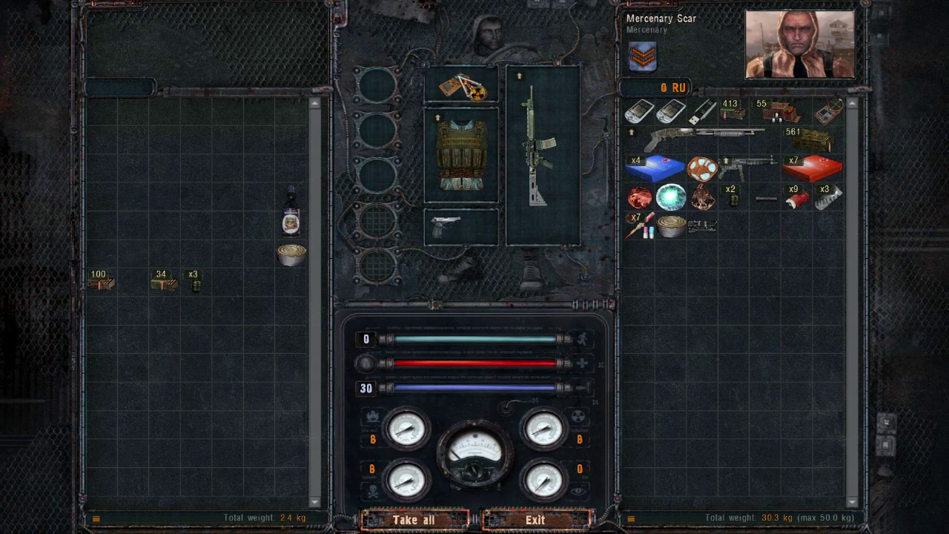
Drag the stash's remaining gear, ammo and supplies into Scar's inventory, reaching 59 RU.
drag(460, 88, 115, 115)
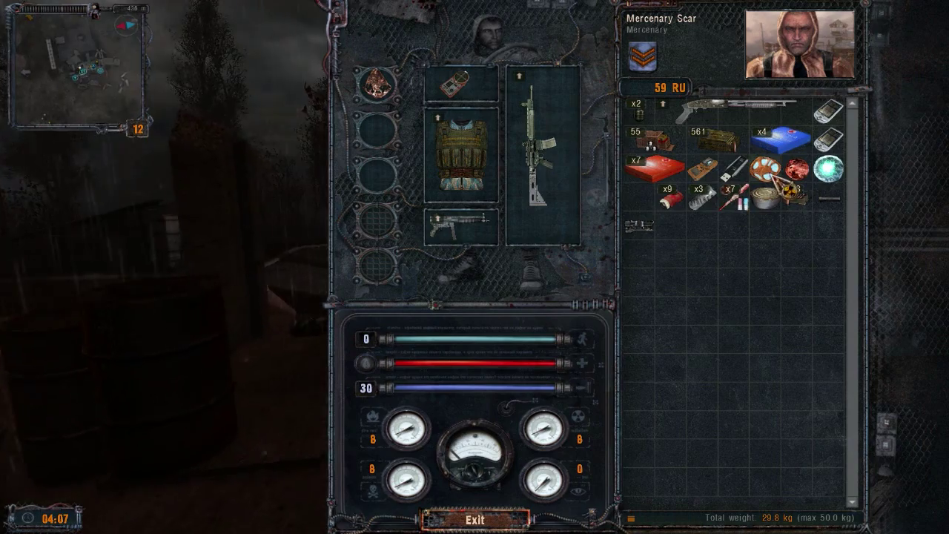
mouse_move(828, 170)
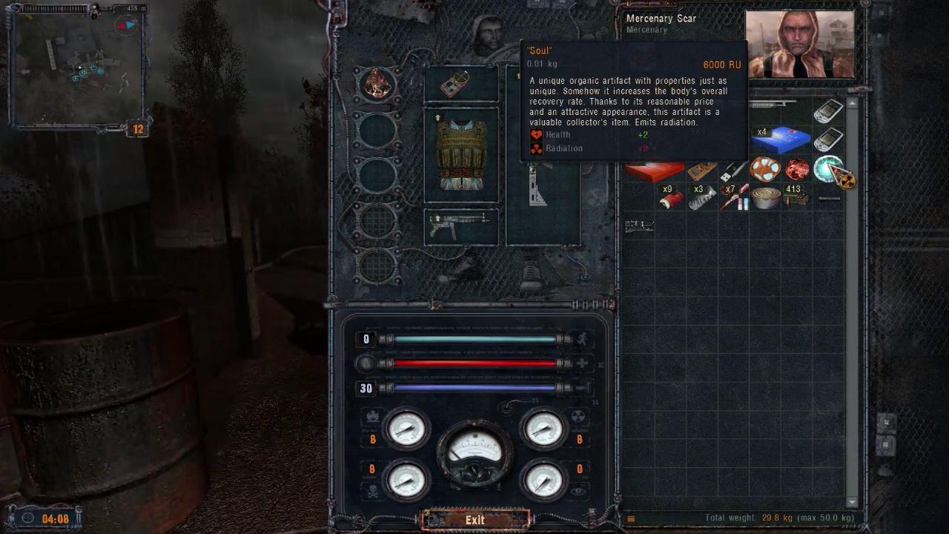
Equip the green artifact from the backpack in a second belt slot, then reopen the inventory to check the flash drive.
click(478, 516)
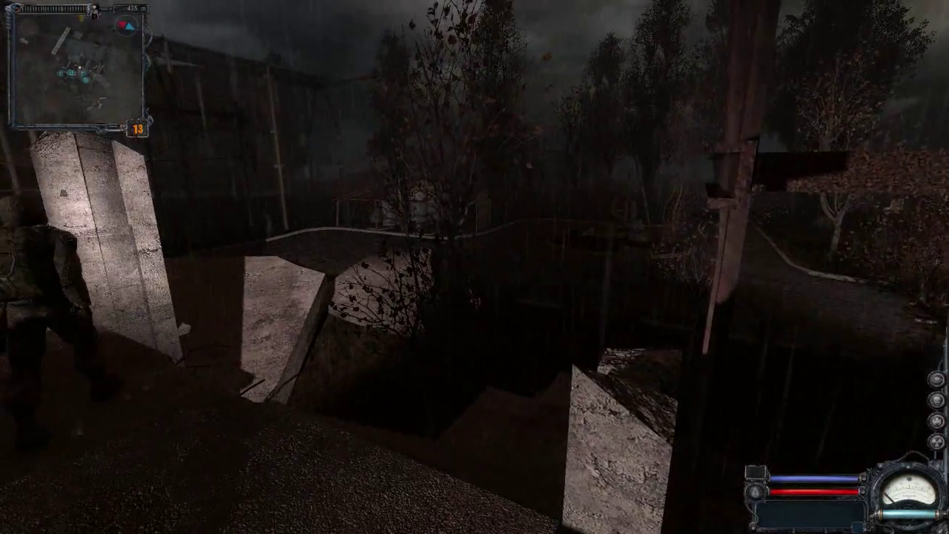
key(i)
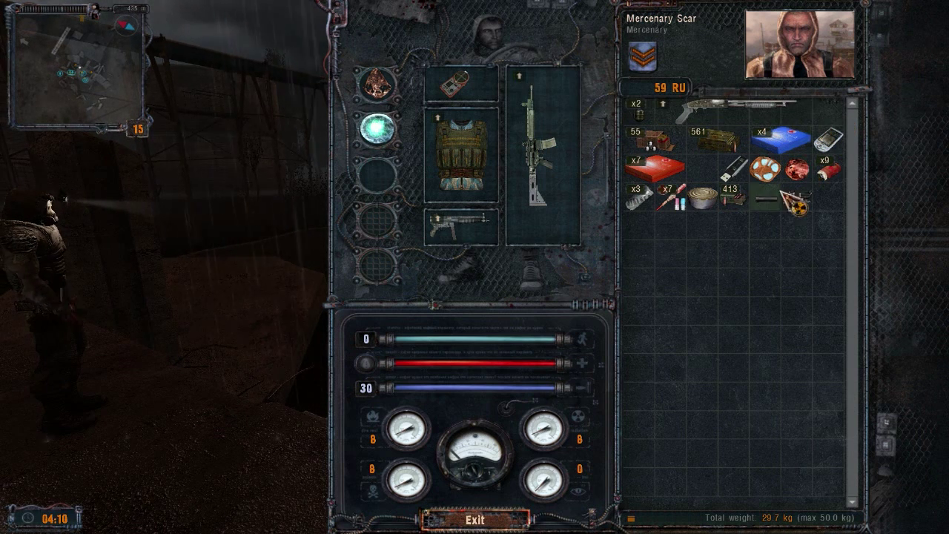
mouse_move(454, 88)
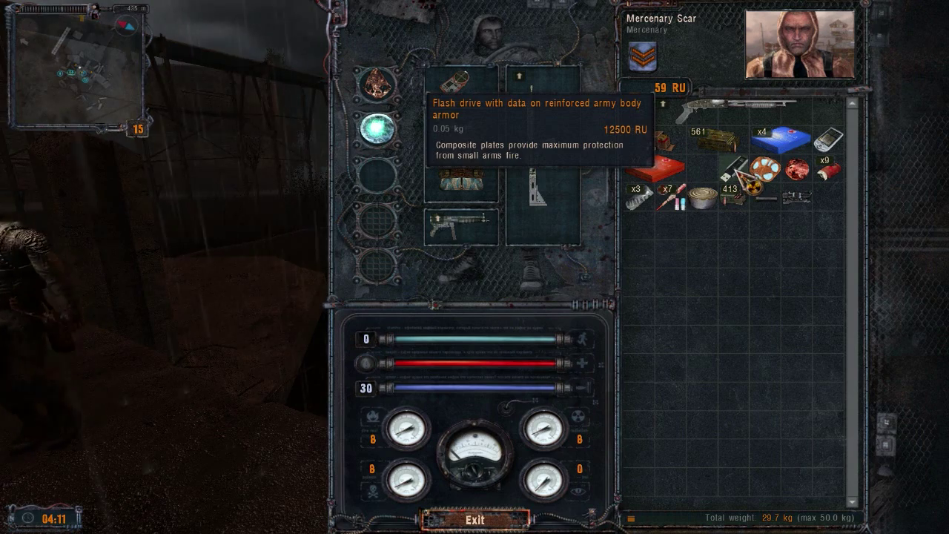
click(476, 517)
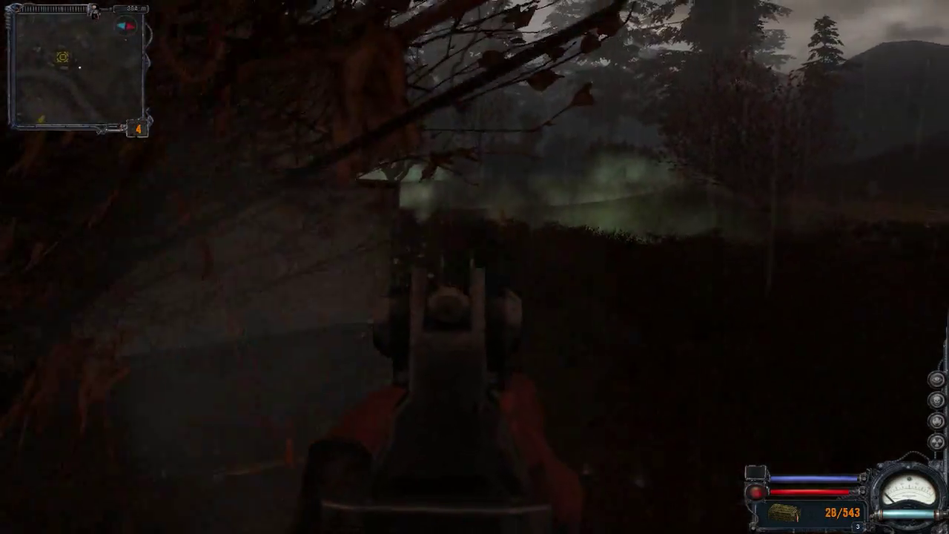
Shoot at the mercenaries across the foggy field, bringing the rifle magazine down to 19 rounds.
click(475, 267)
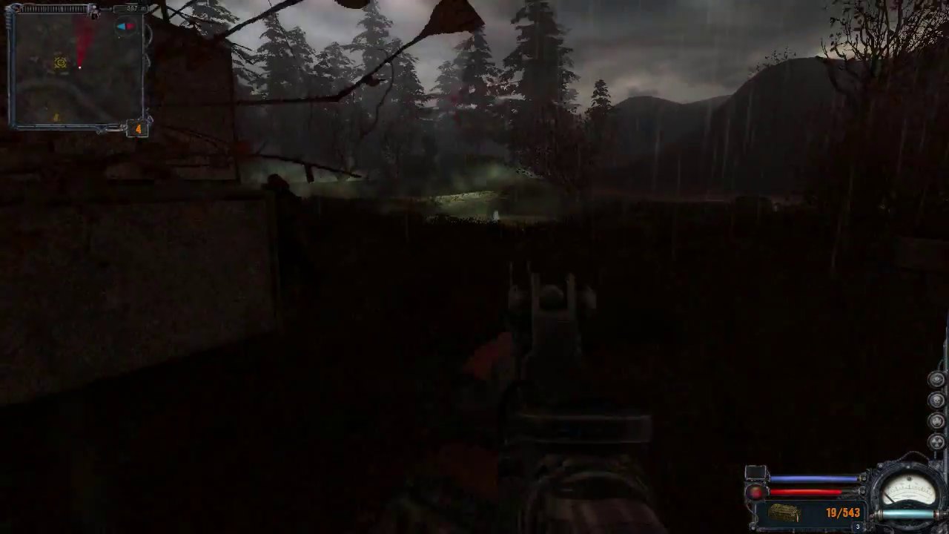